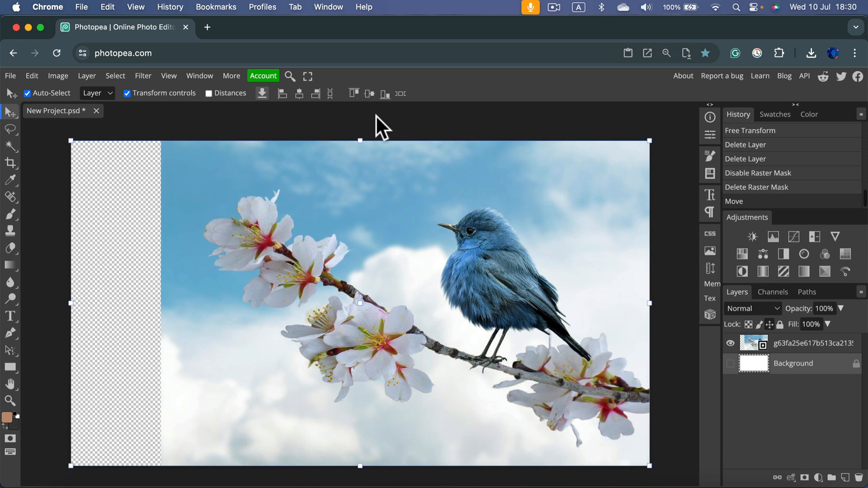
pyautogui.moveTo(109, 208)
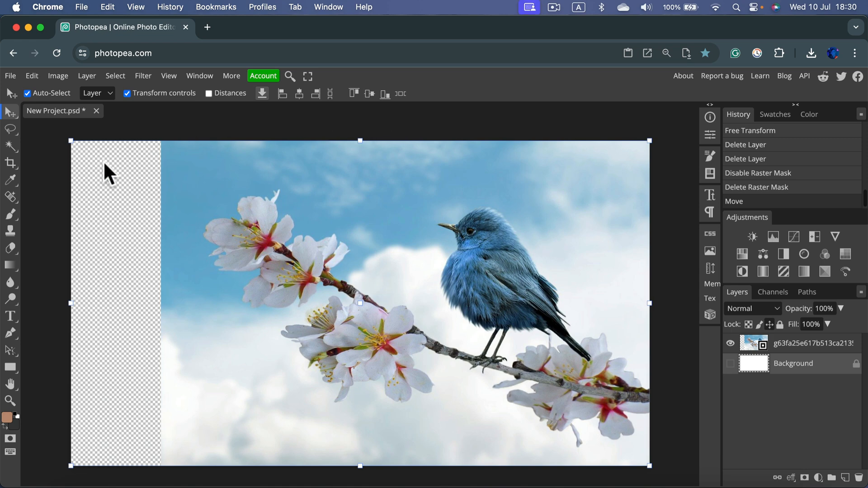
pyautogui.moveTo(92, 185)
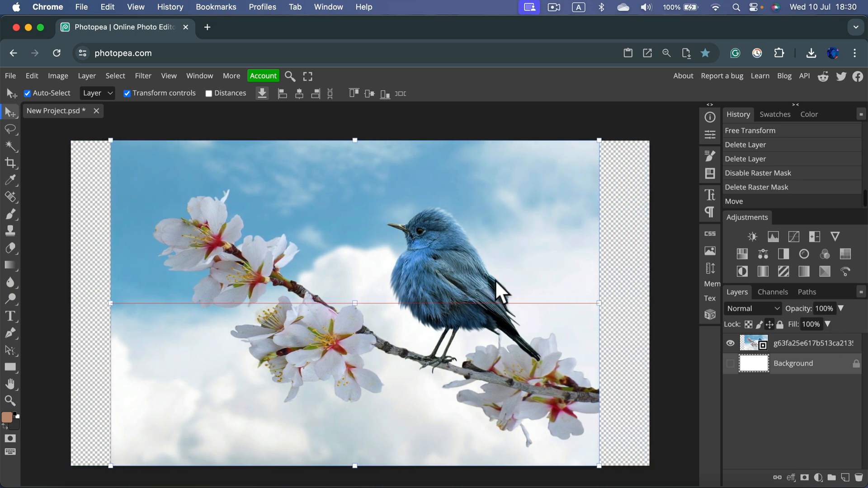
# Nudge the bird photo so it sits flush with the canvas's right edge.
pyautogui.moveTo(499, 290); pyautogui.dragTo(556, 290)
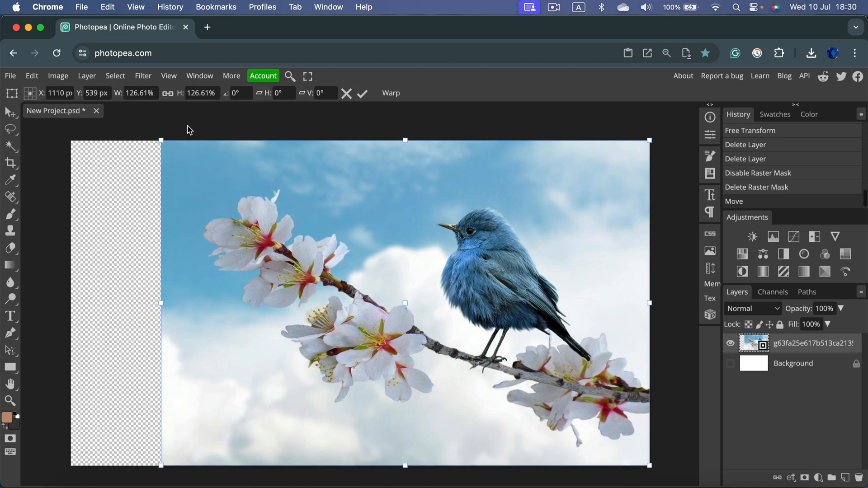
pyautogui.moveTo(174, 247)
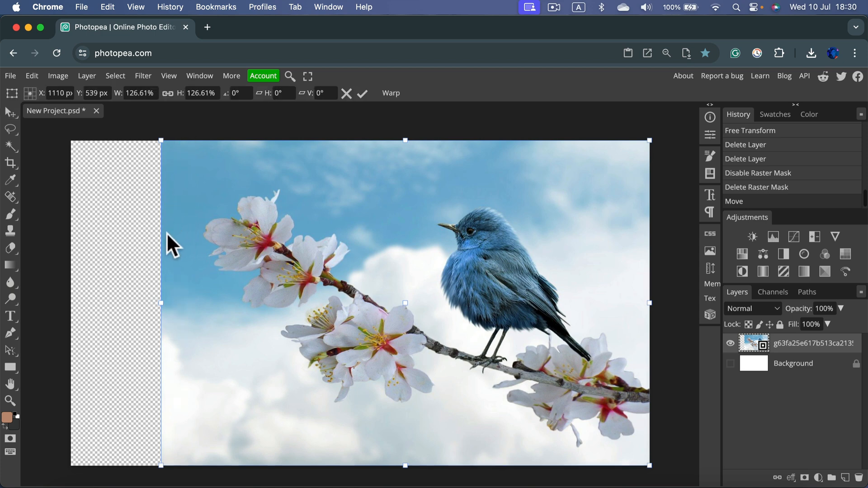
pyautogui.moveTo(191, 260)
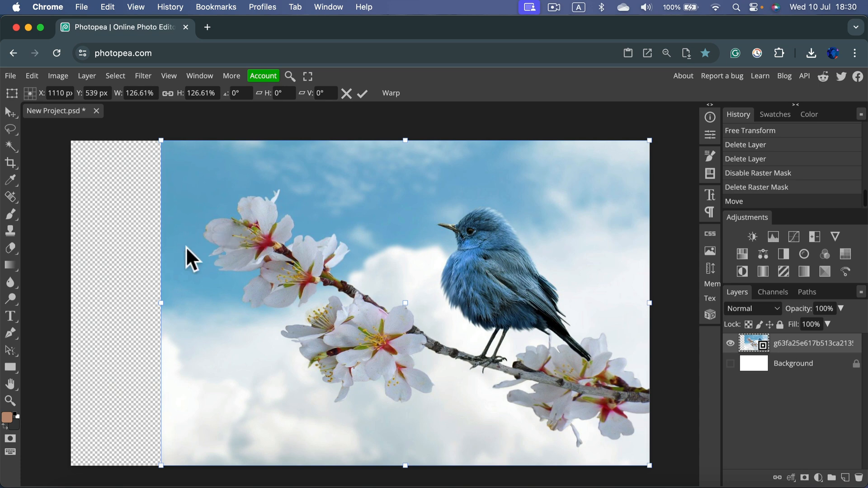
pyautogui.moveTo(433, 215)
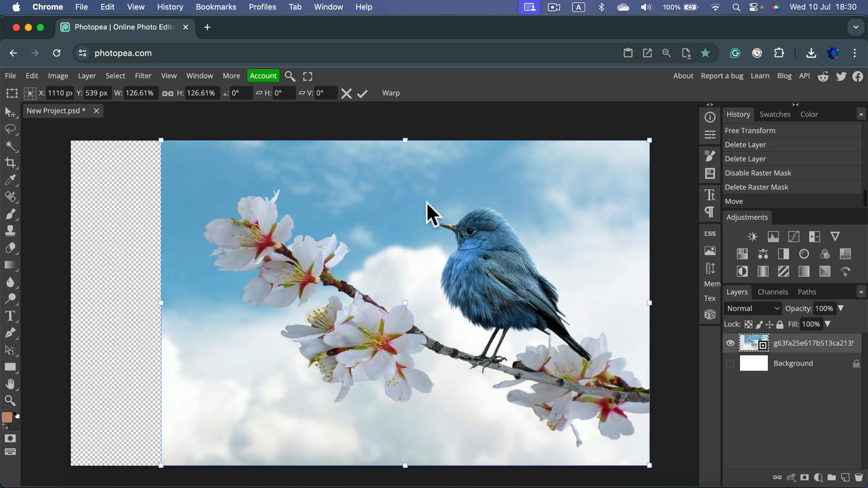
pyautogui.moveTo(814, 357)
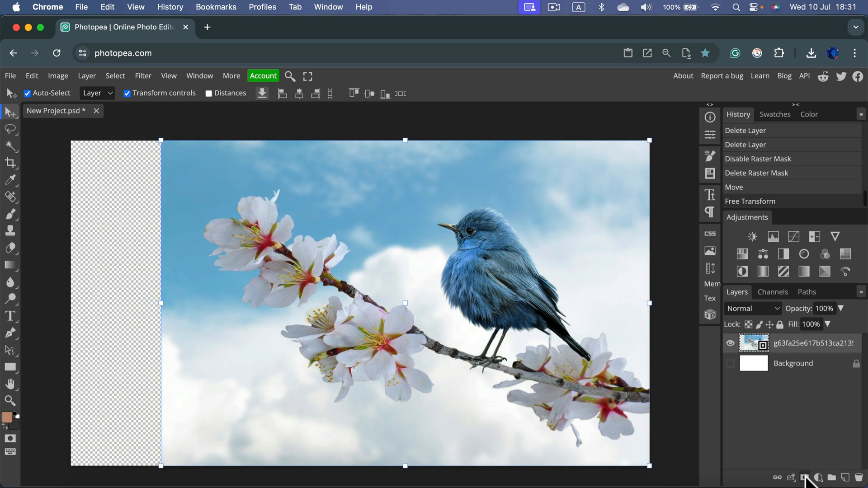
# Add a blank white layer mask to the bird photo and target the mask for editing.
pyautogui.click(820, 477)
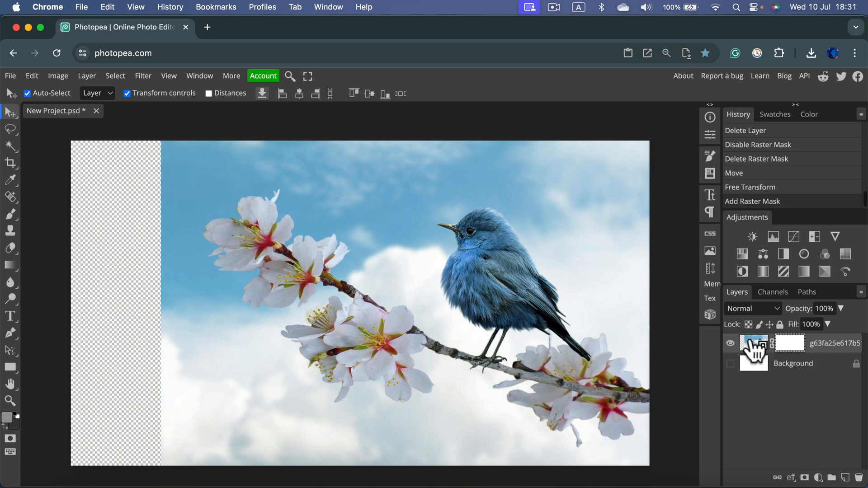
pyautogui.click(754, 344)
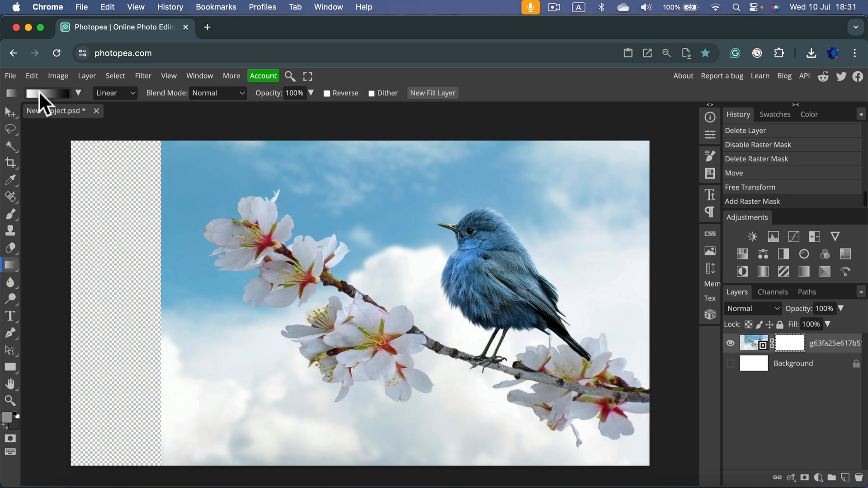
# Choose the white-to-black linear preset for the Gradient tool.
pyautogui.click(47, 92)
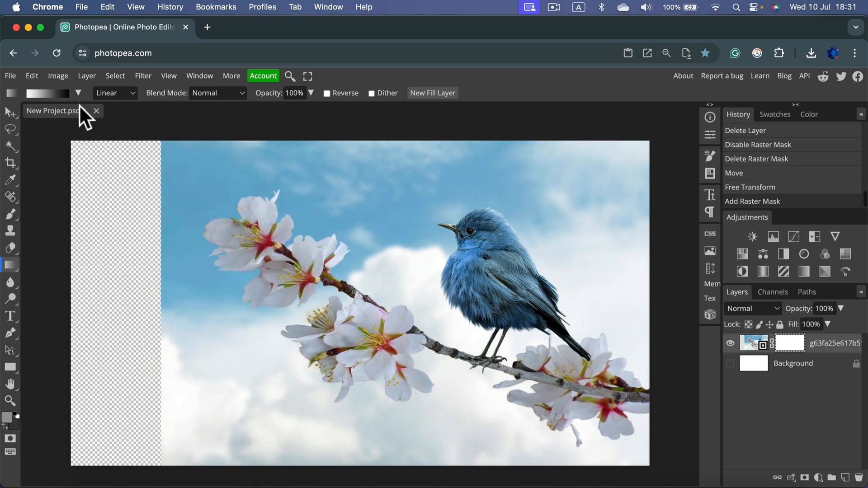
pyautogui.click(47, 93)
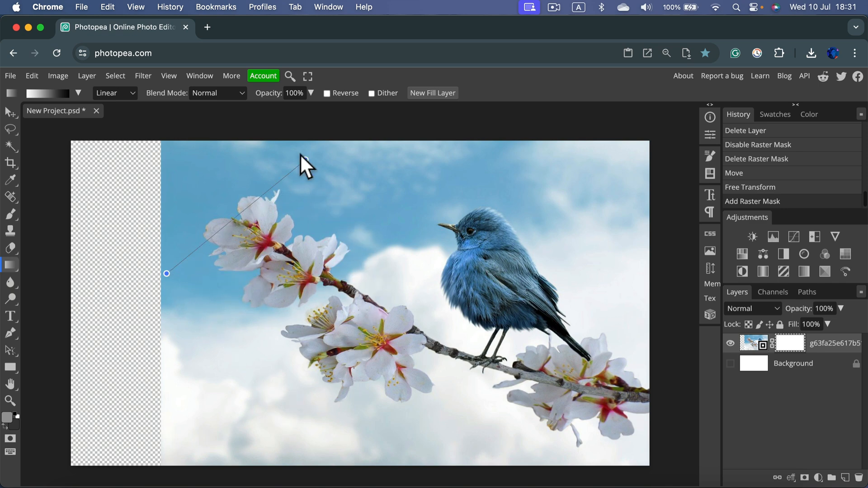
# Paint a horizontal gradient on the mask from the photo's left edge toward the flowers.
pyautogui.moveTo(307, 166); pyautogui.dragTo(282, 273)
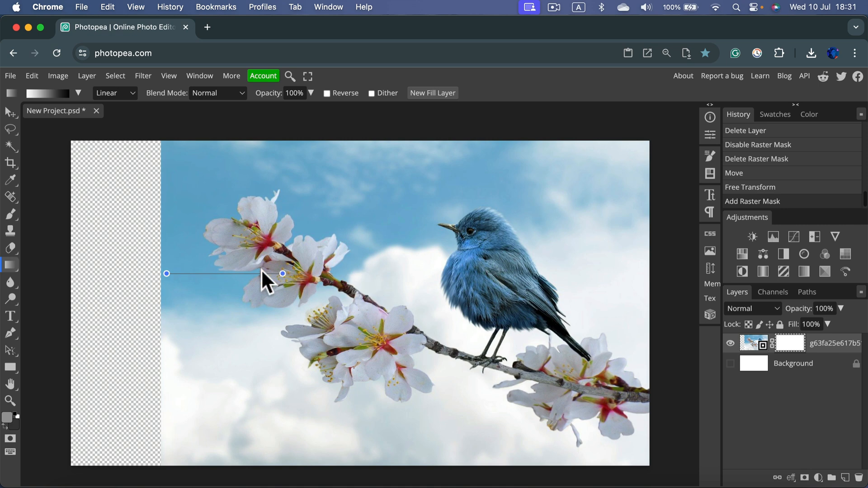
pyautogui.moveTo(166, 273); pyautogui.dragTo(282, 273)
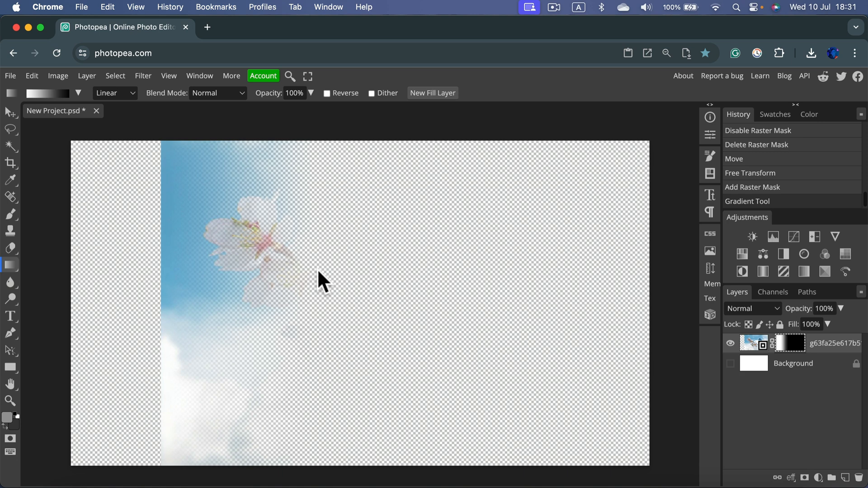
pyautogui.moveTo(178, 164)
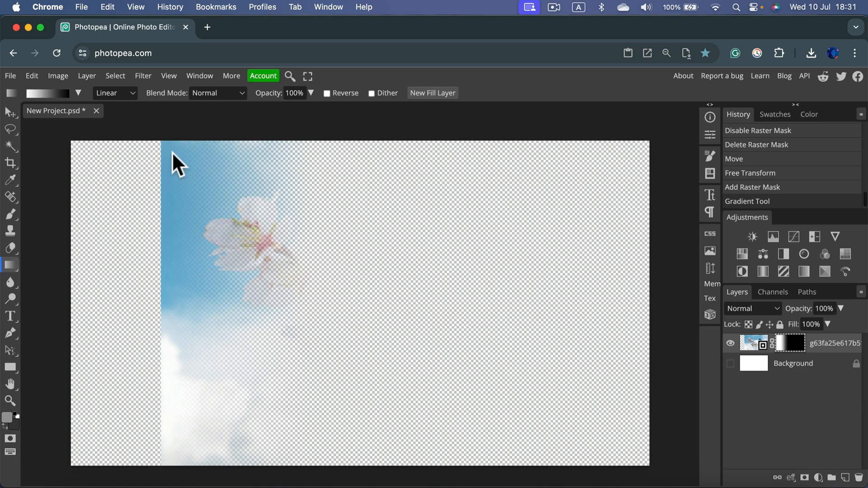
pyautogui.moveTo(172, 299)
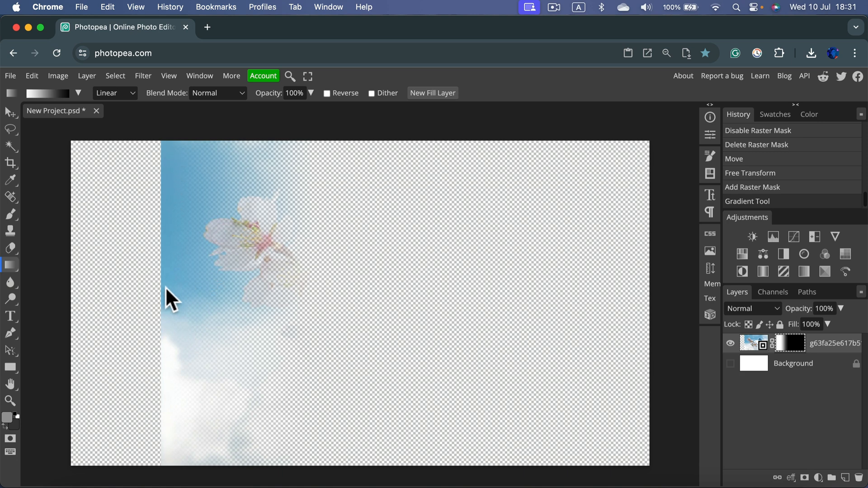
pyautogui.moveTo(403, 282)
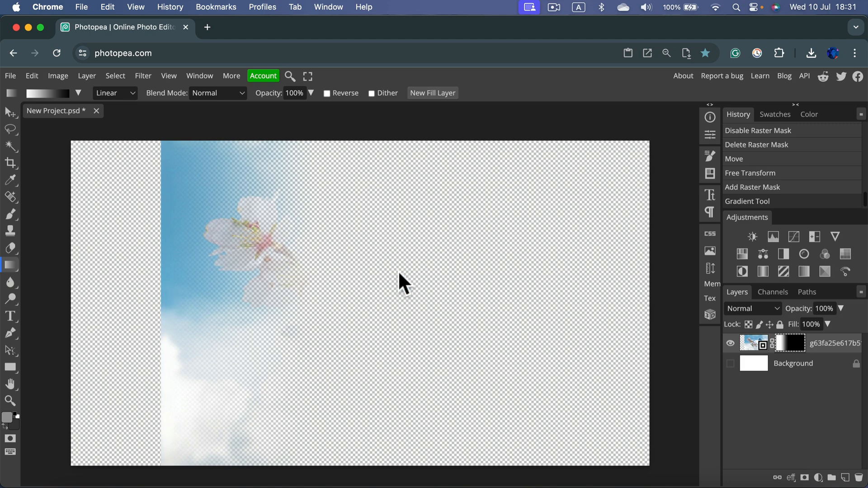
# Redo the mask gradient reversed so only the photo's left side fades to transparency.
pyautogui.moveTo(396, 273); pyautogui.dragTo(195, 273)
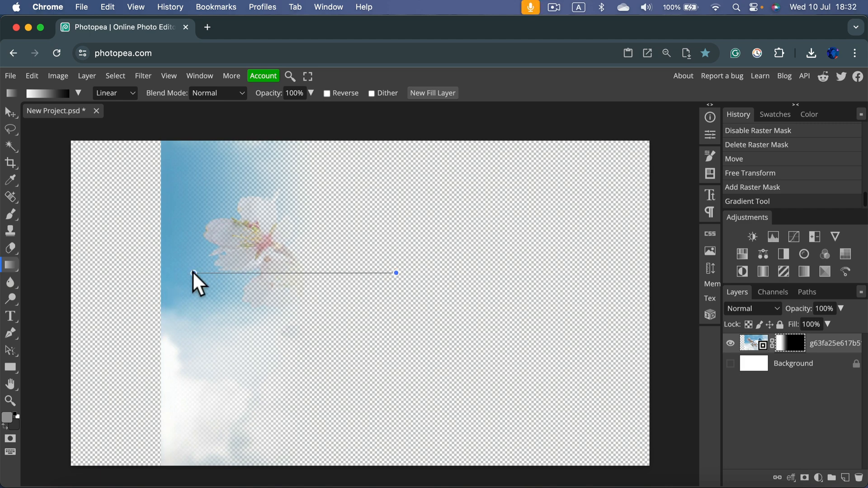
pyautogui.moveTo(194, 272); pyautogui.dragTo(167, 273)
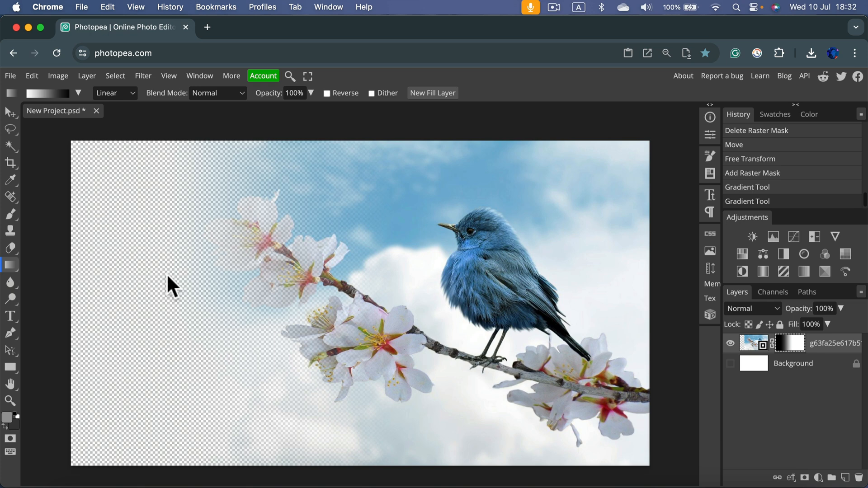
pyautogui.moveTo(445, 285)
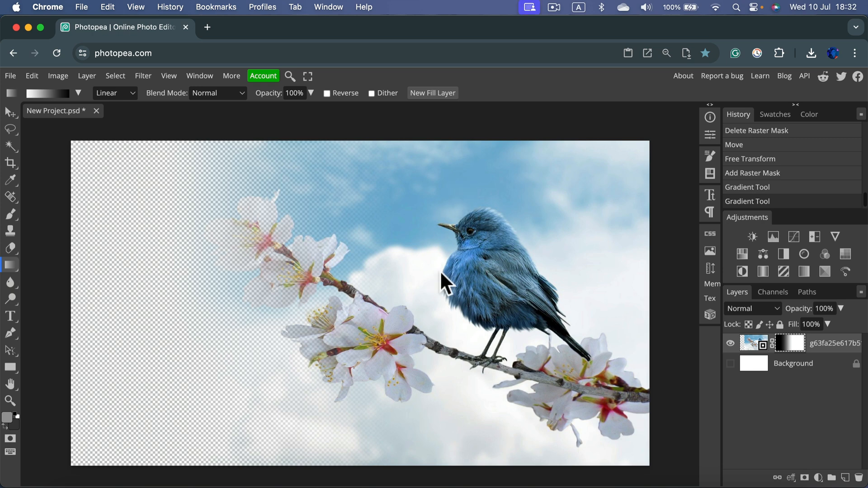
pyautogui.moveTo(187, 226)
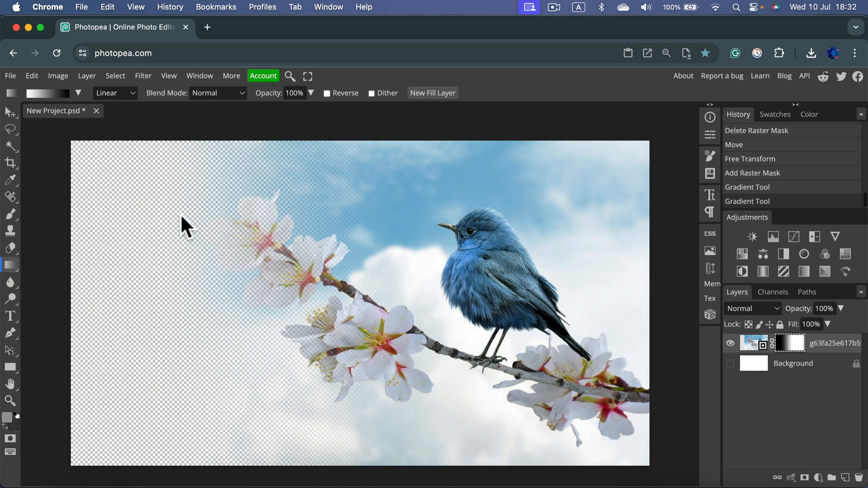
pyautogui.moveTo(209, 224)
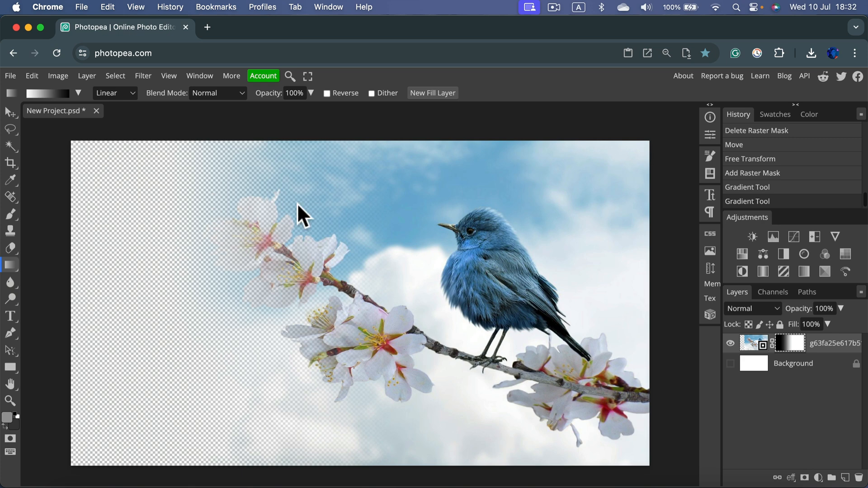
pyautogui.moveTo(246, 227)
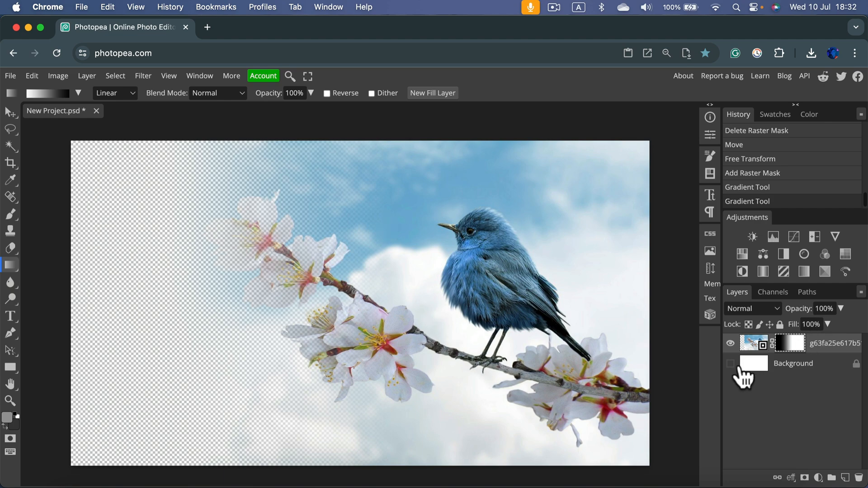
pyautogui.click(731, 363)
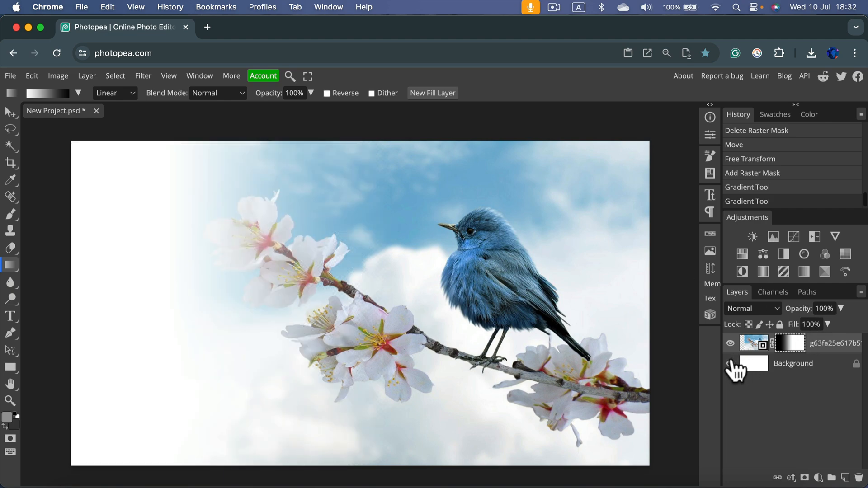
pyautogui.click(731, 363)
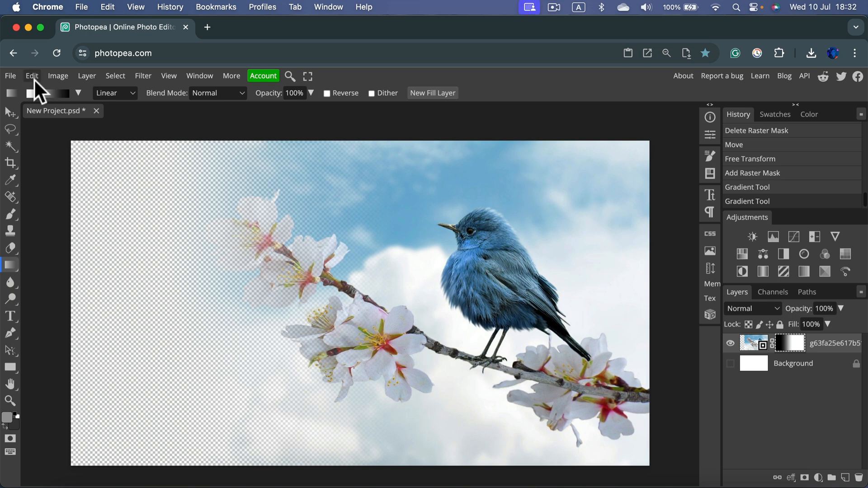
pyautogui.click(10, 76)
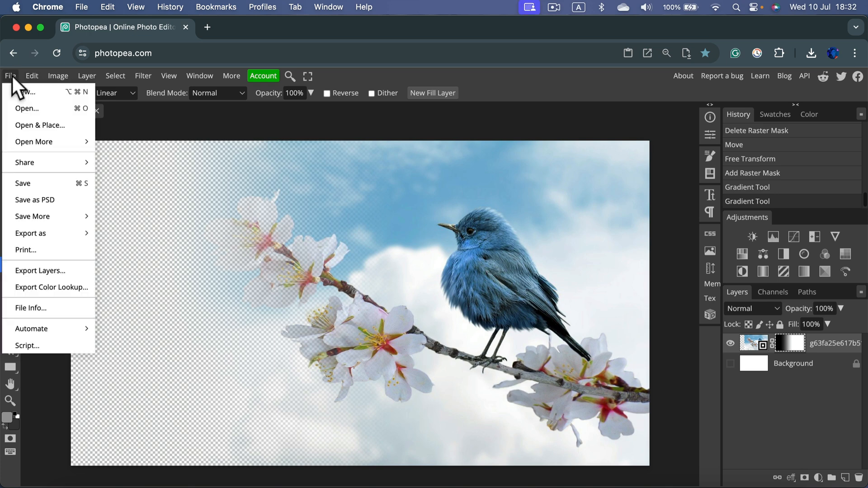
pyautogui.moveTo(31, 234)
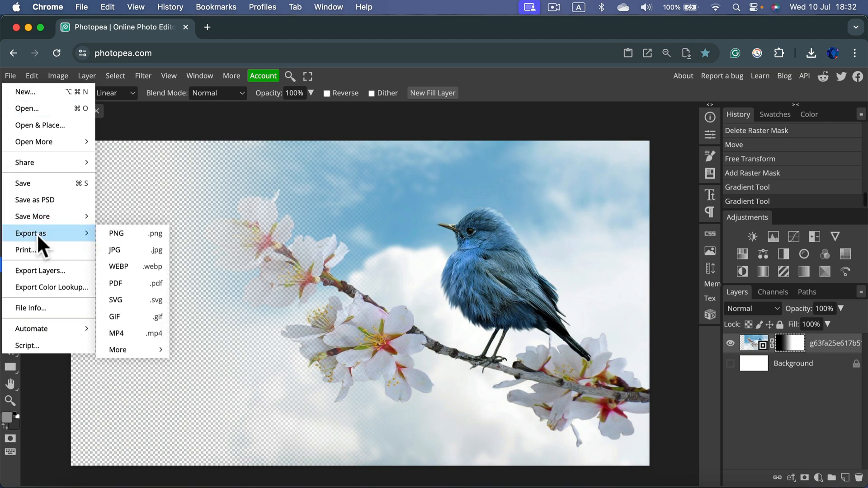
pyautogui.moveTo(137, 235)
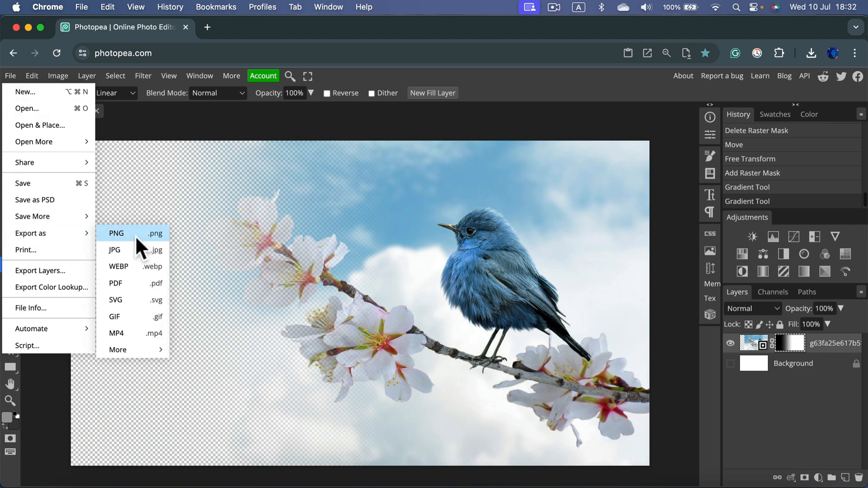
# Export the composite as New Project.png and view the downloaded file.
pyautogui.click(116, 233)
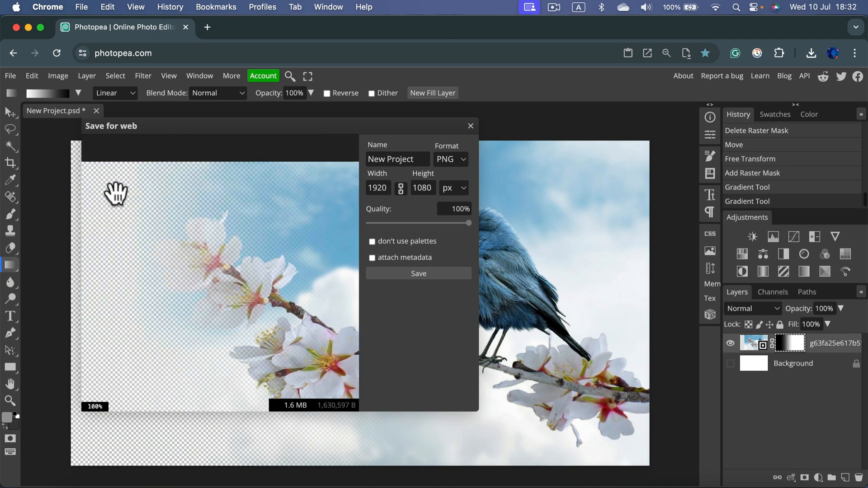
pyautogui.moveTo(216, 266)
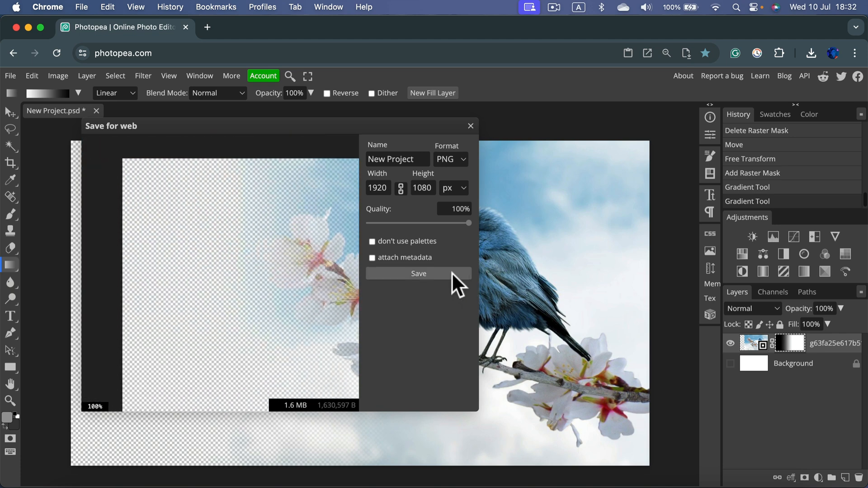
pyautogui.click(419, 273)
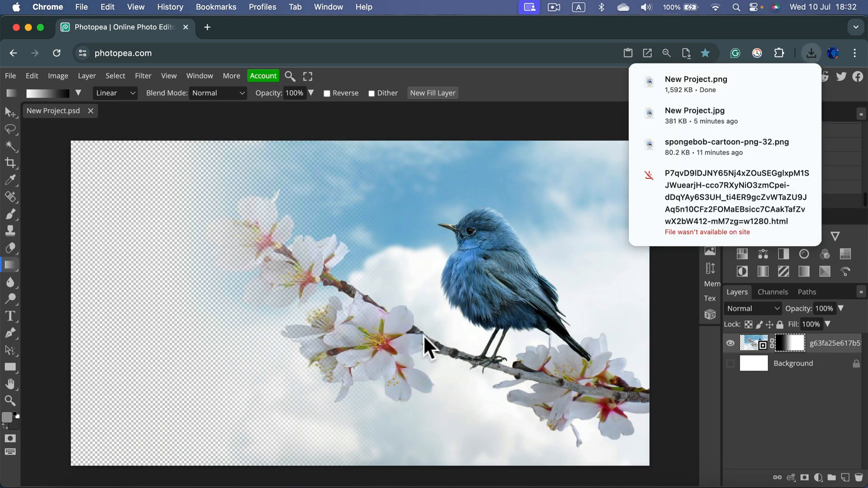
pyautogui.click(696, 84)
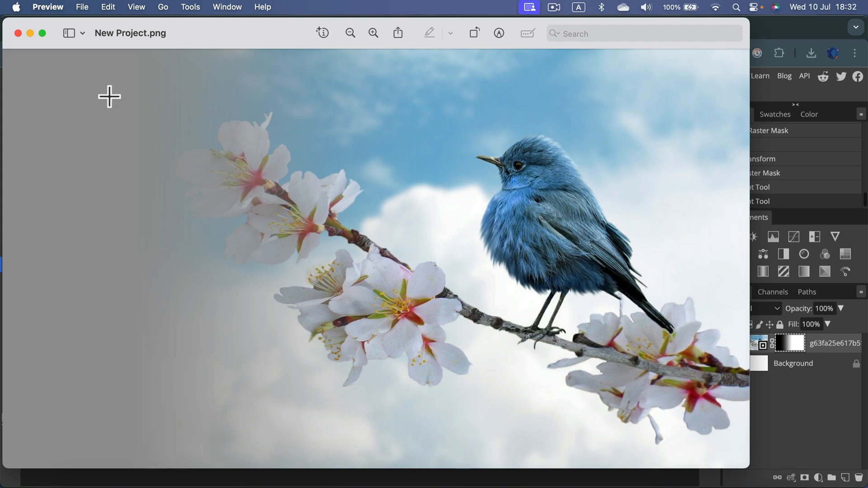
pyautogui.moveTo(331, 429)
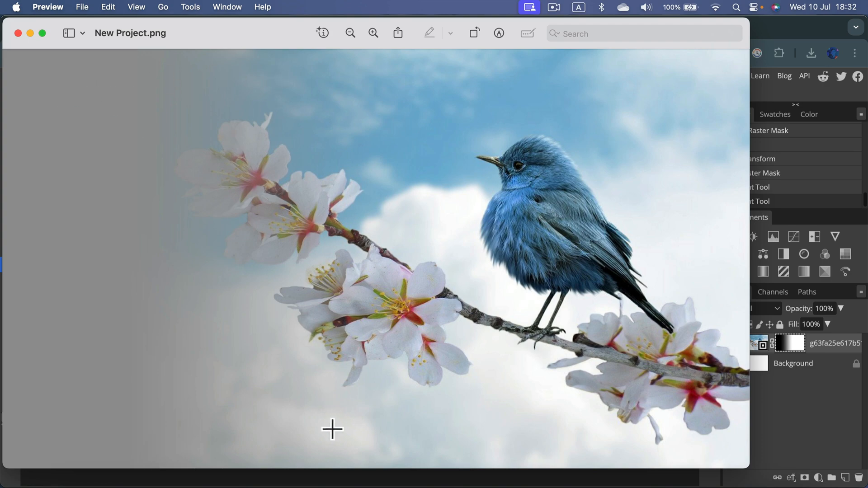
pyautogui.moveTo(14, 45)
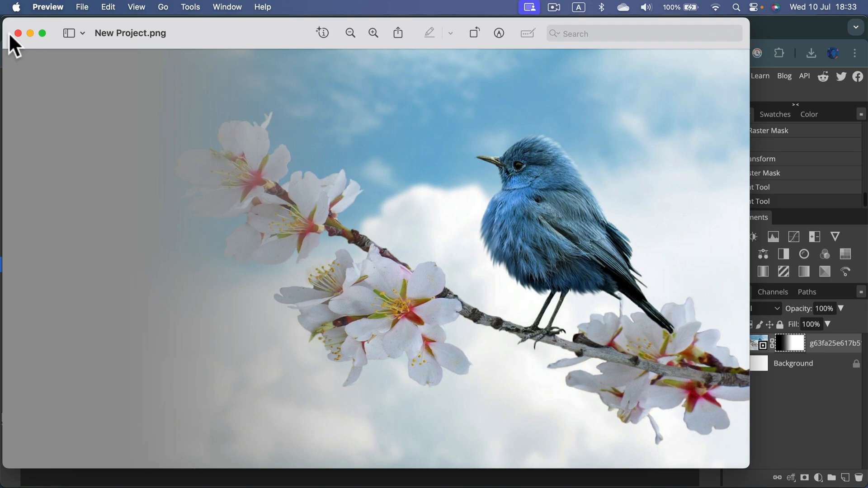